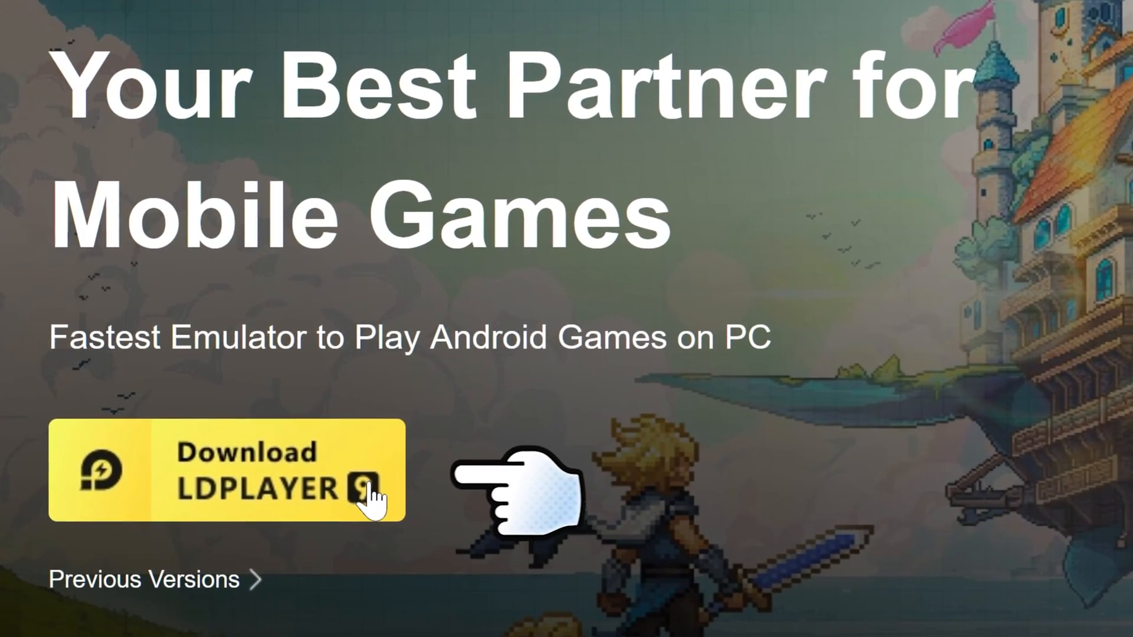
Download and install LDPlayer 9, reject the bundled RAV antivirus offer, and start the emulator.
left_click(225, 470)
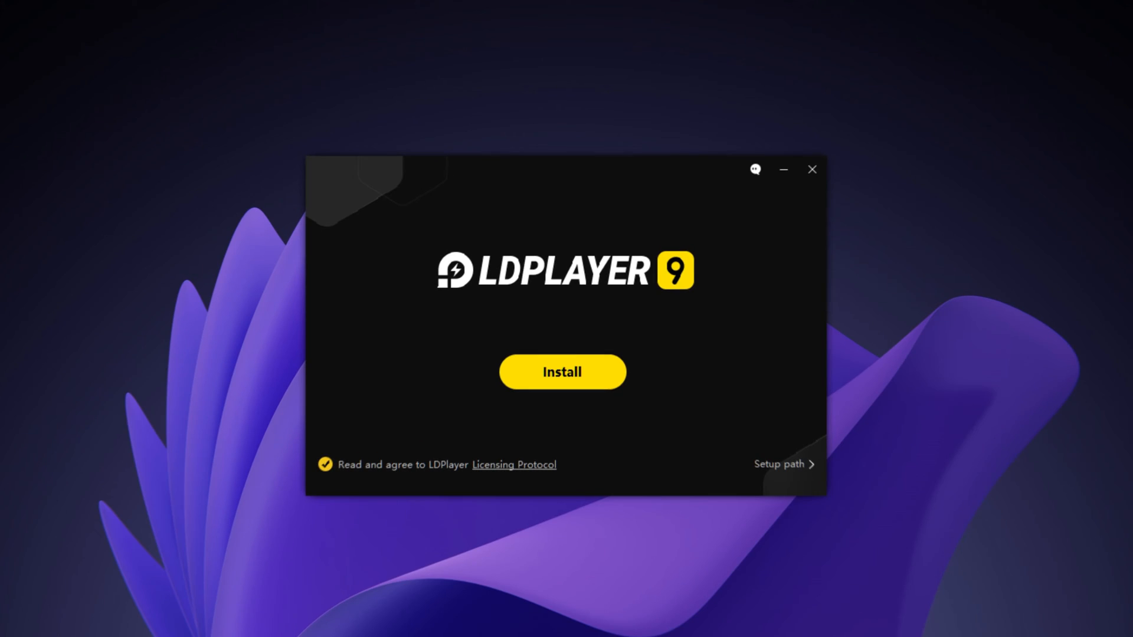
left_click(562, 372)
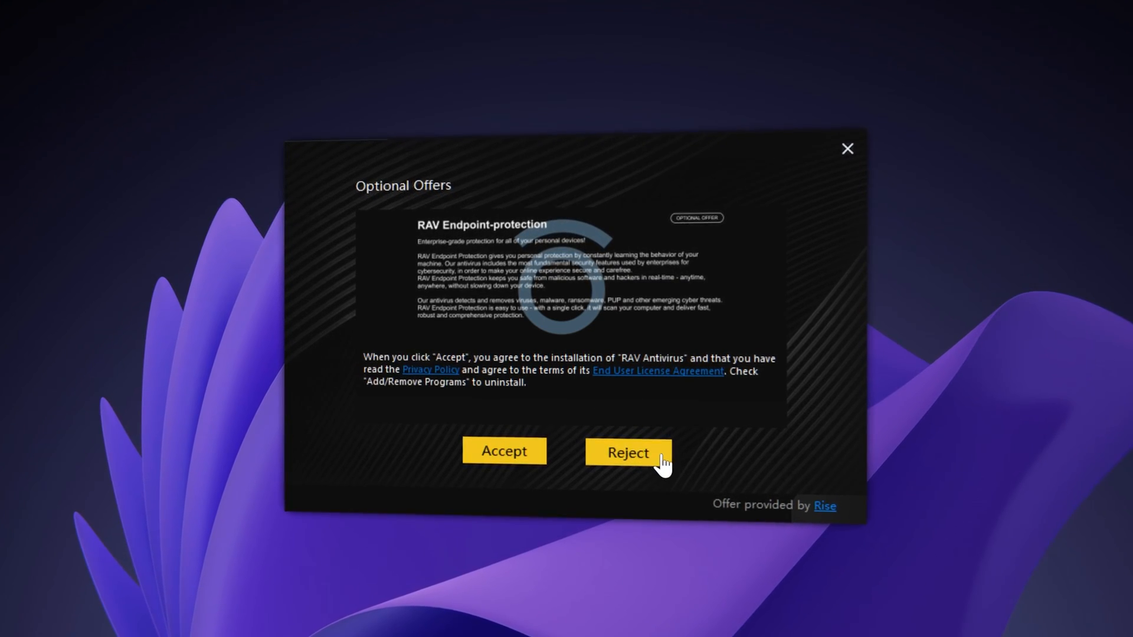
left_click(628, 452)
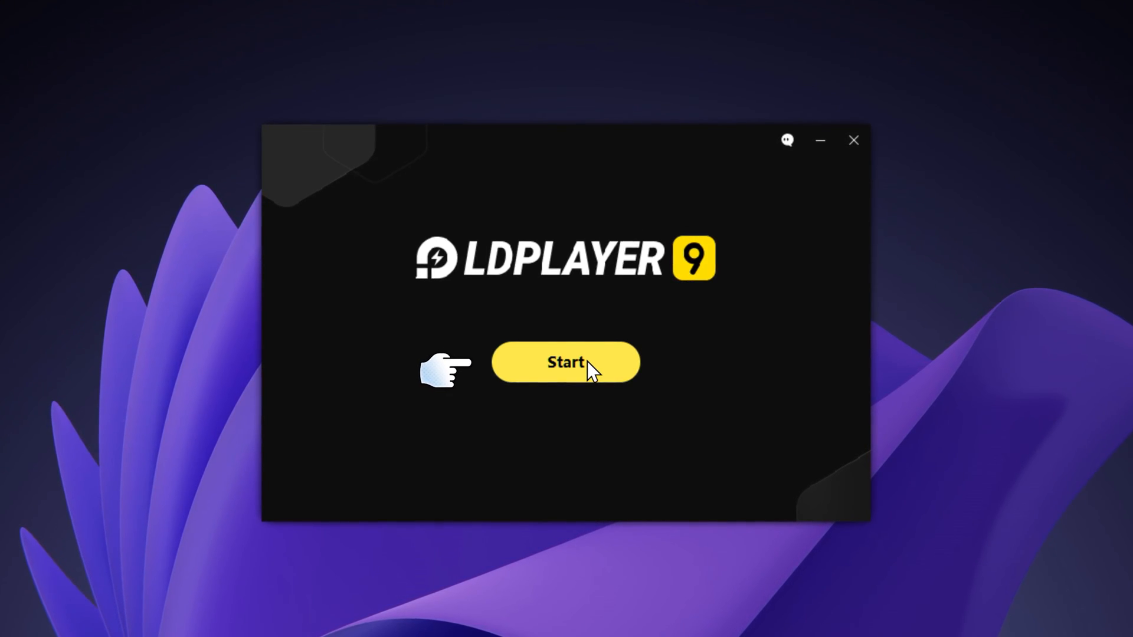
left_click(565, 362)
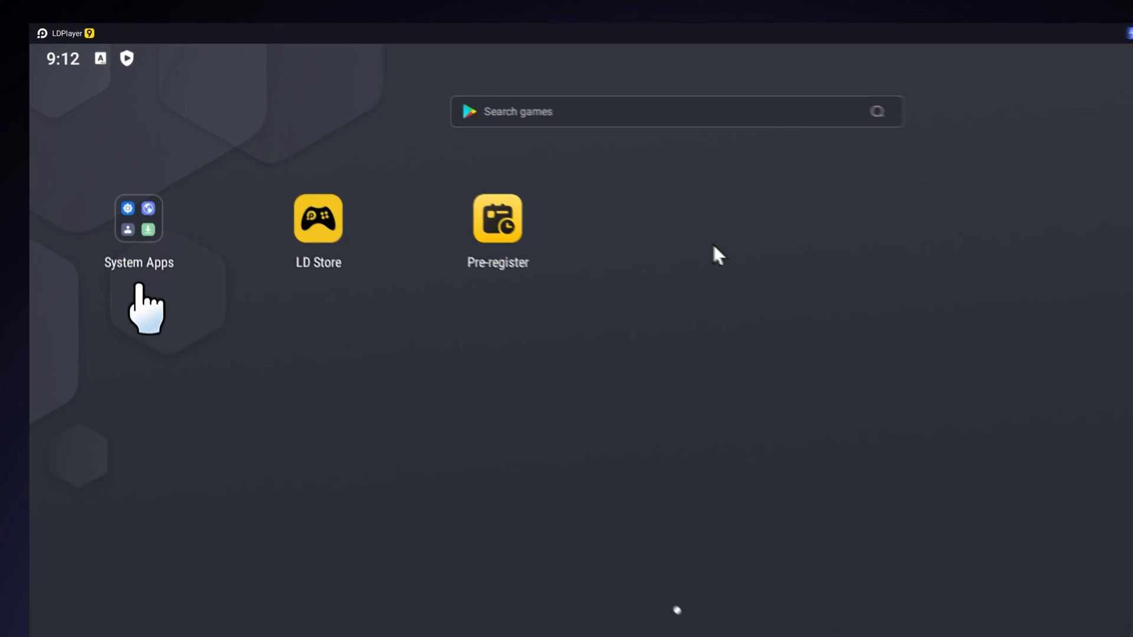
Open Google Play from System Apps, sign in, and begin the store search by typing 'yo'.
left_click(138, 217)
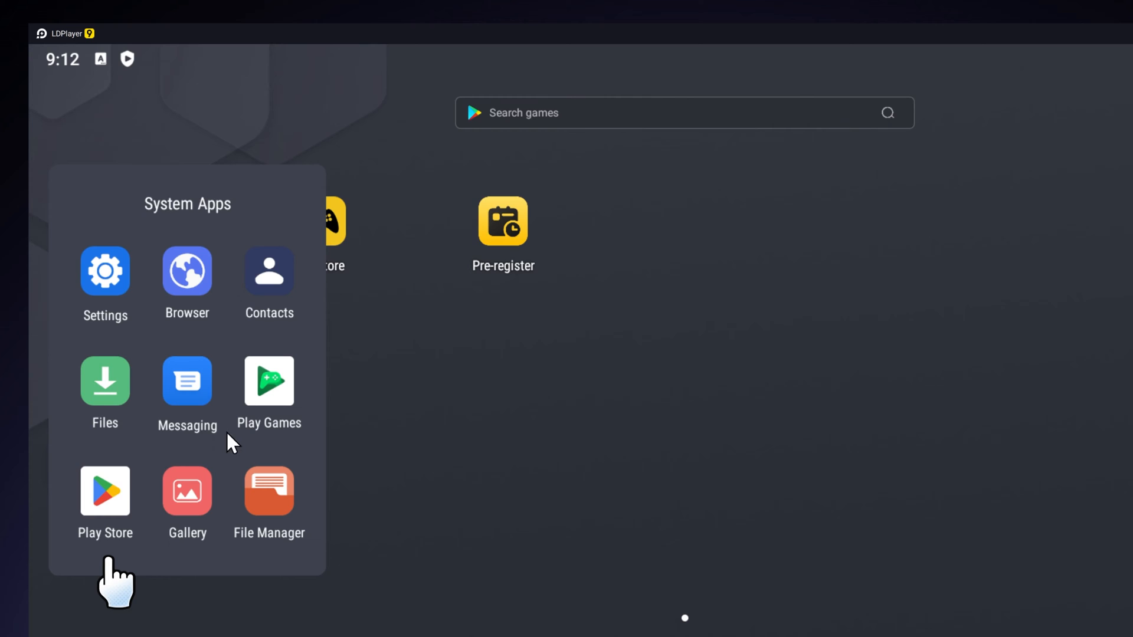
left_click(105, 491)
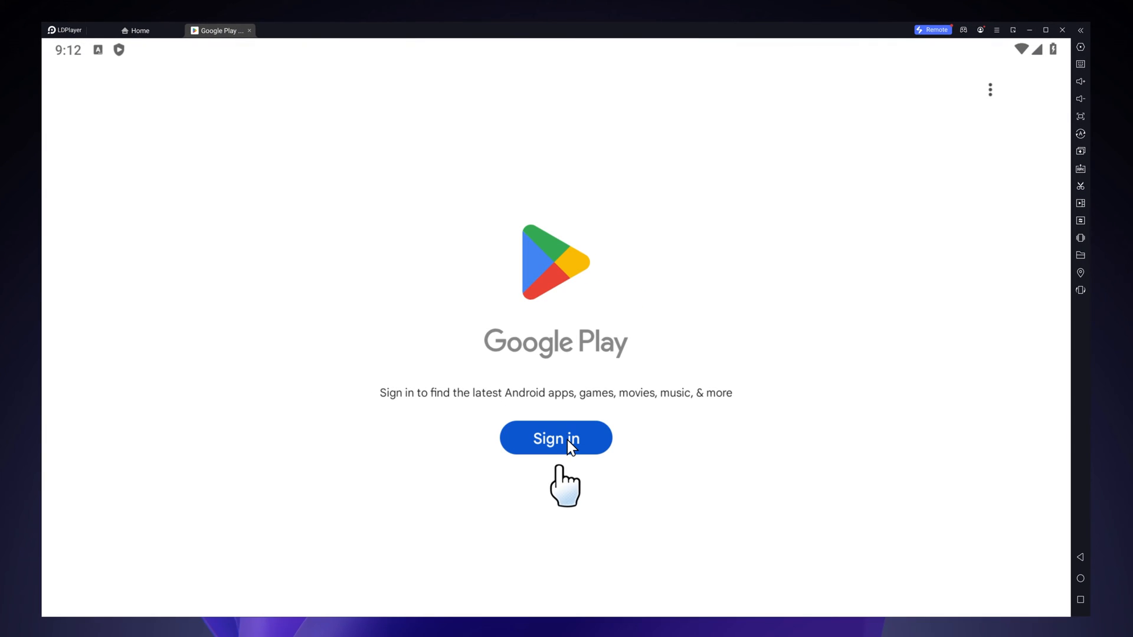
left_click(556, 438)
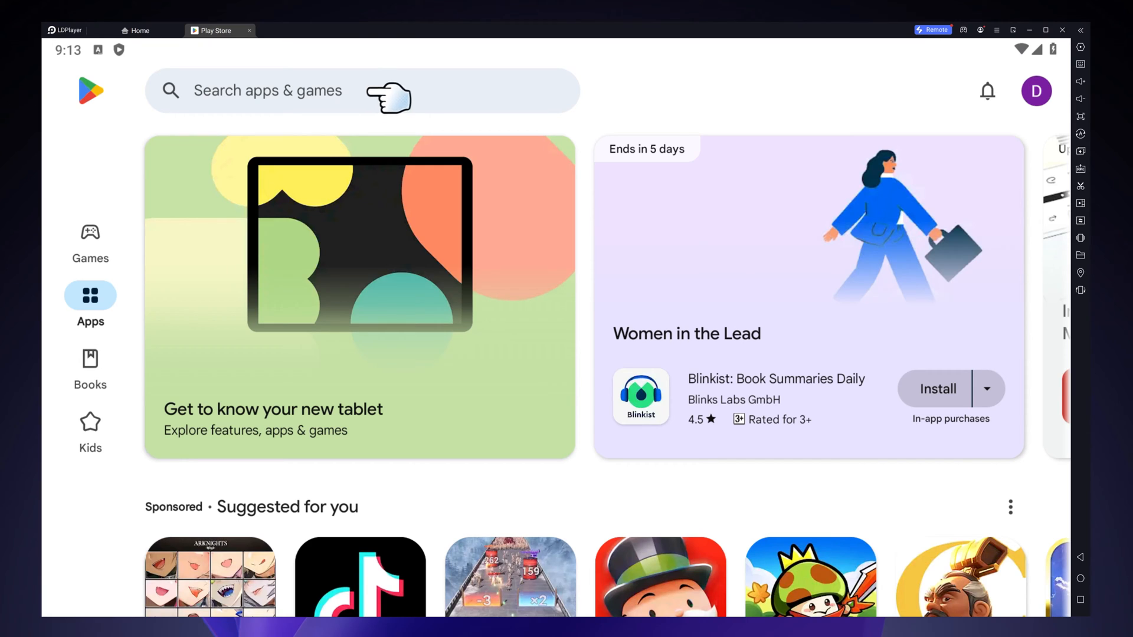
type("yo")
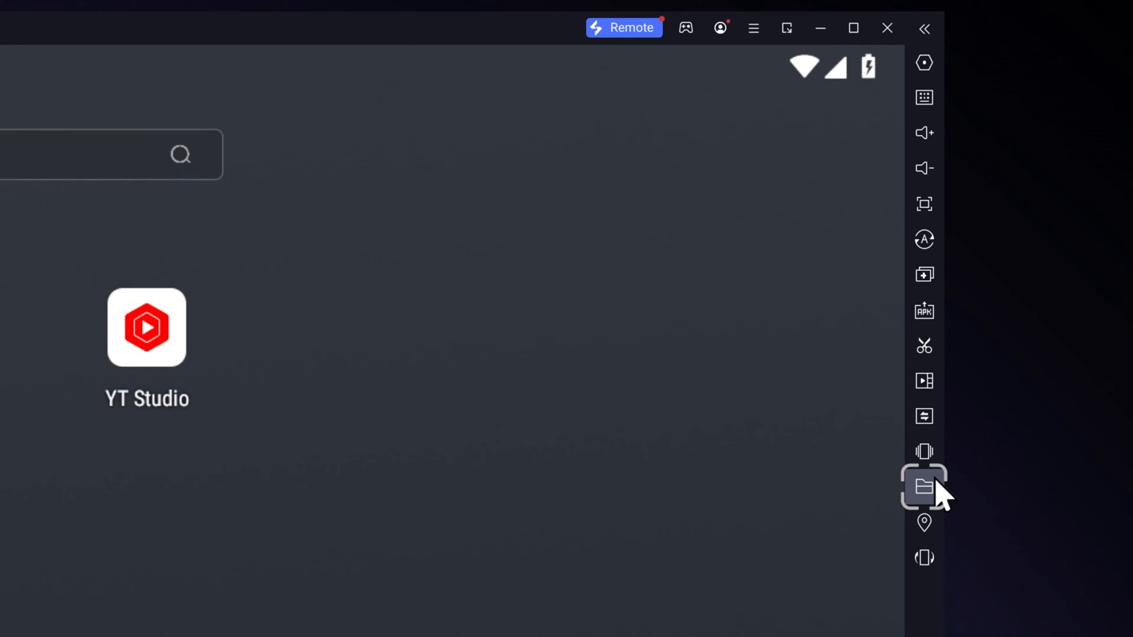
Place the ps5 vs wii controller video in the PC shared Pictures folder and close File Explorer.
left_click(923, 487)
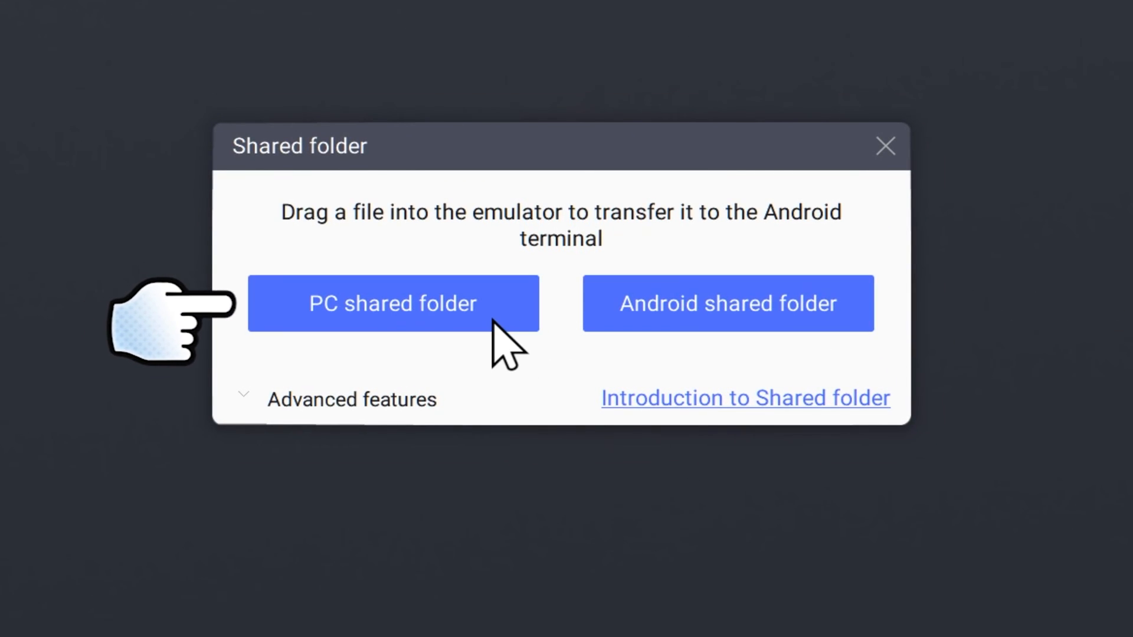
left_click(393, 304)
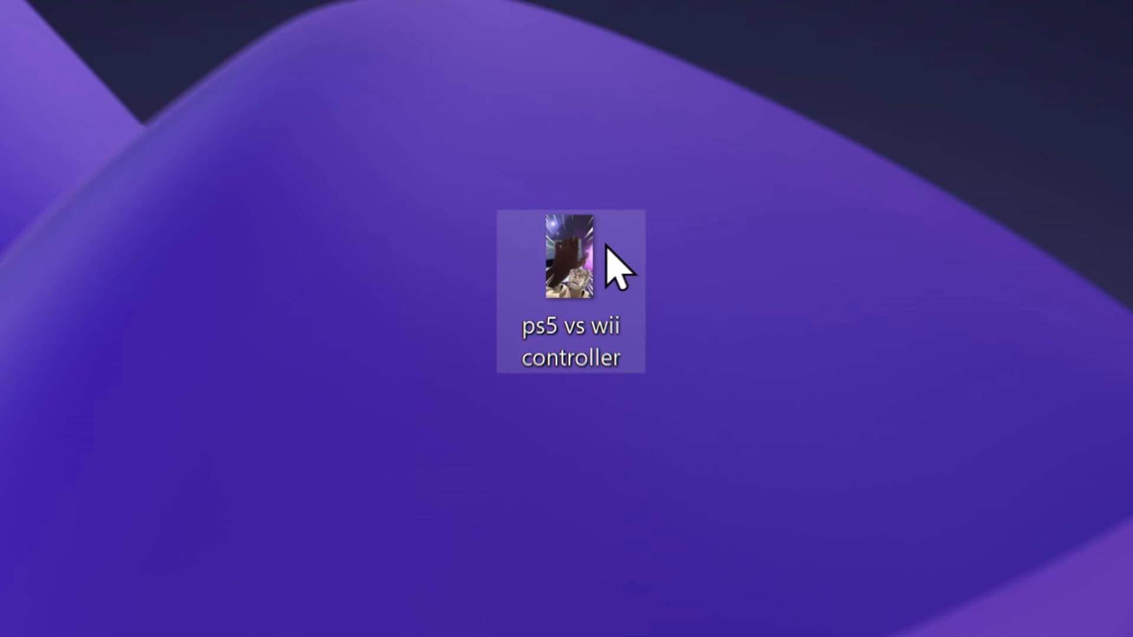
double_click(570, 257)
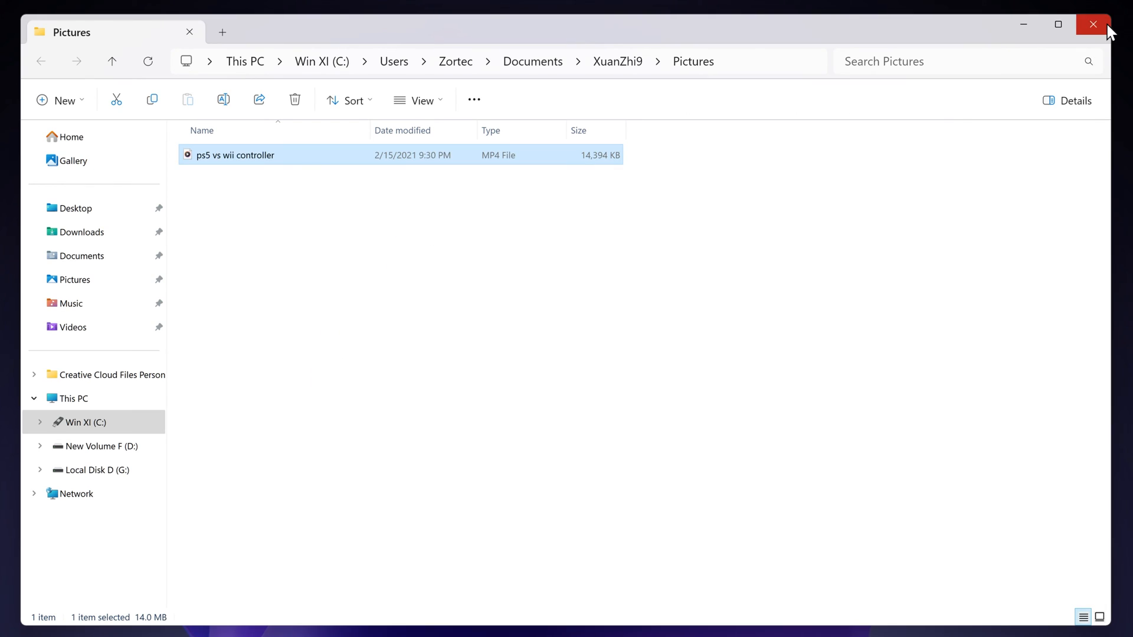
left_click(1093, 23)
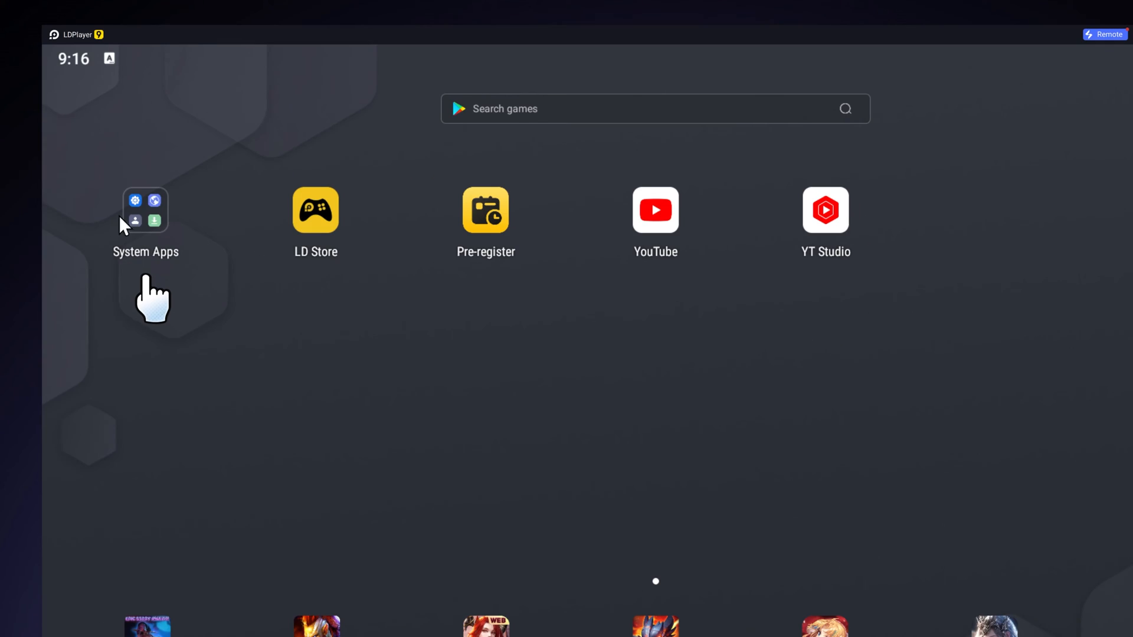
left_click(146, 210)
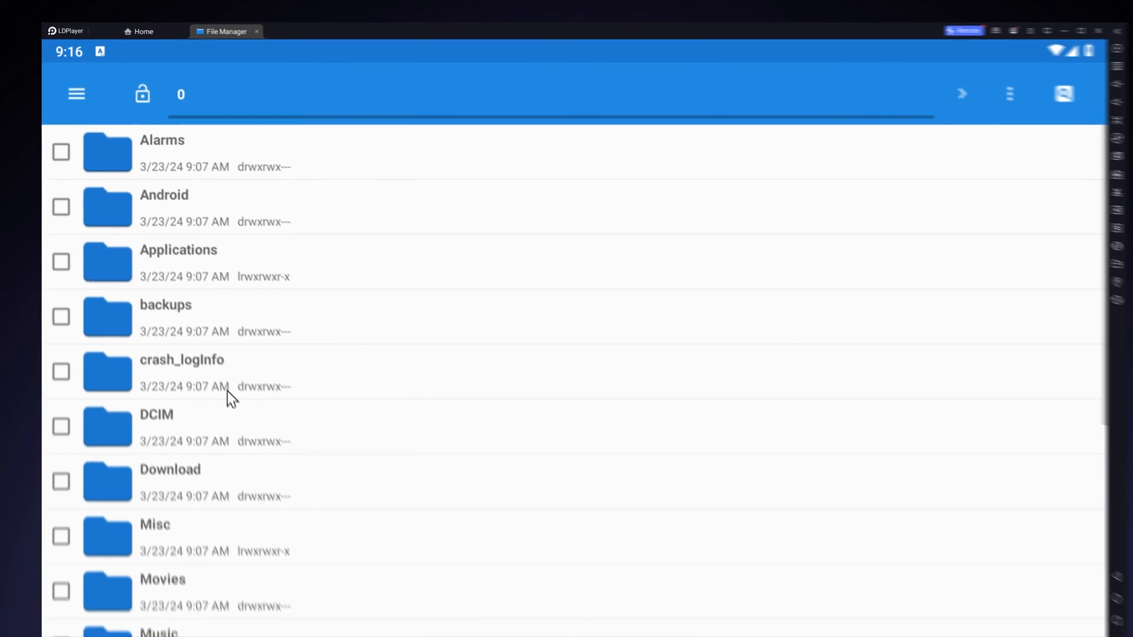
scroll("down", 3)
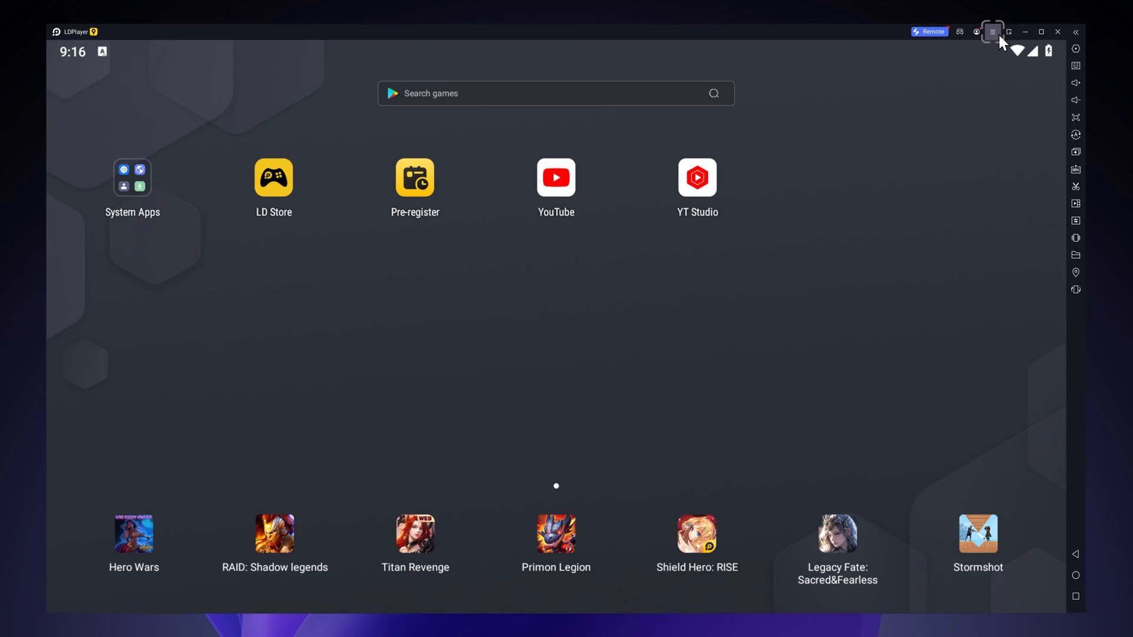
Set the emulator display to Mobile mode at 1080x1920 (dpi 480) in Advanced settings.
left_click(992, 30)
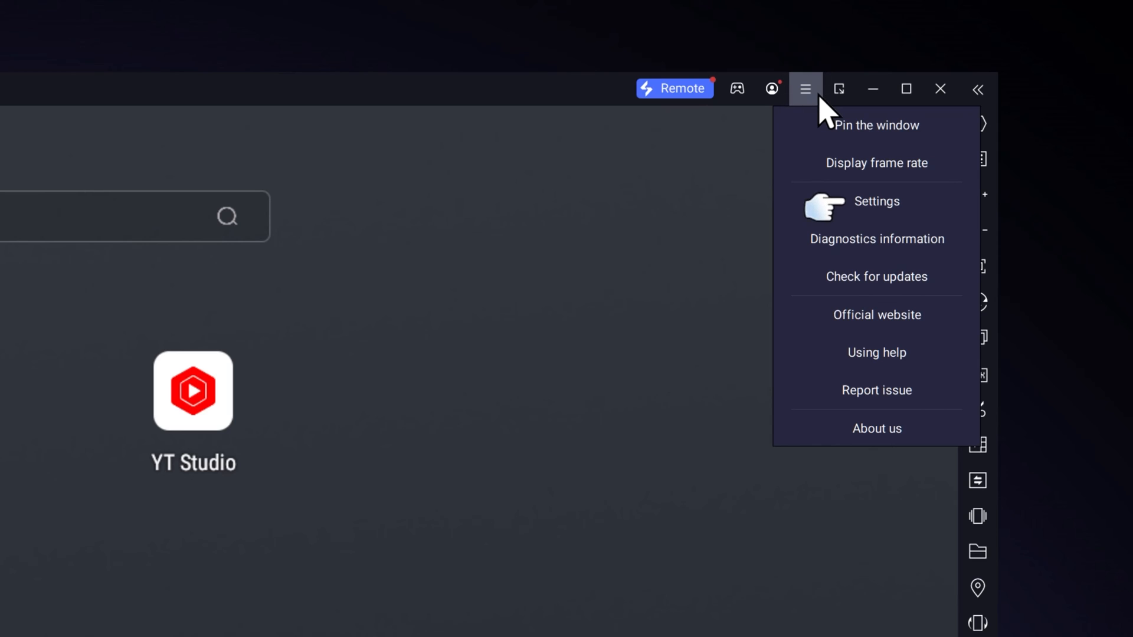
left_click(877, 201)
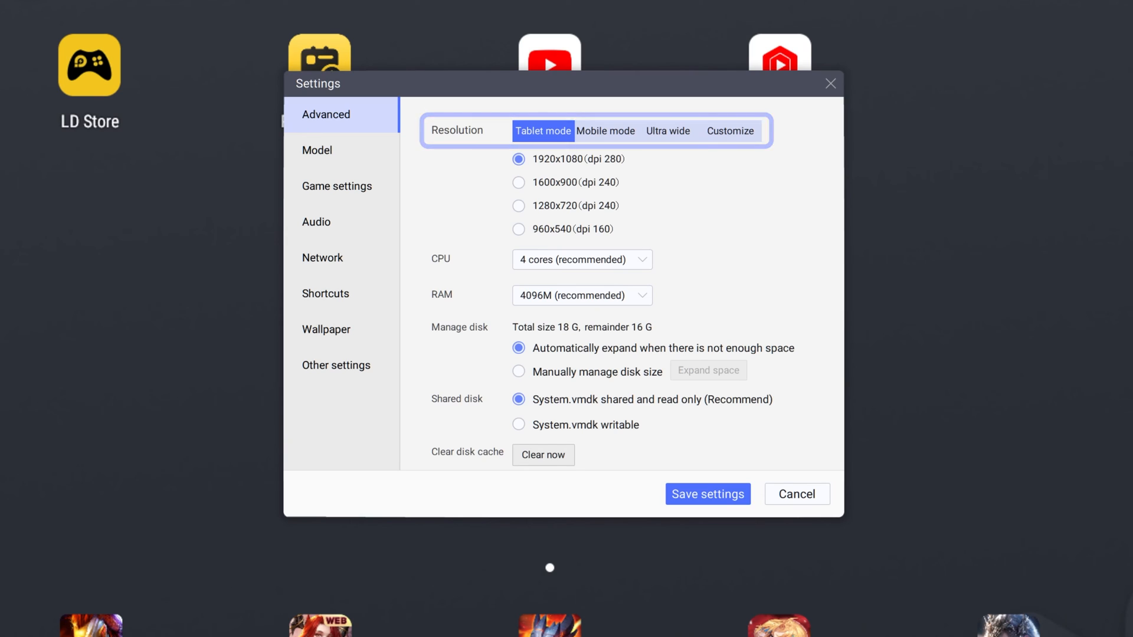
left_click(605, 131)
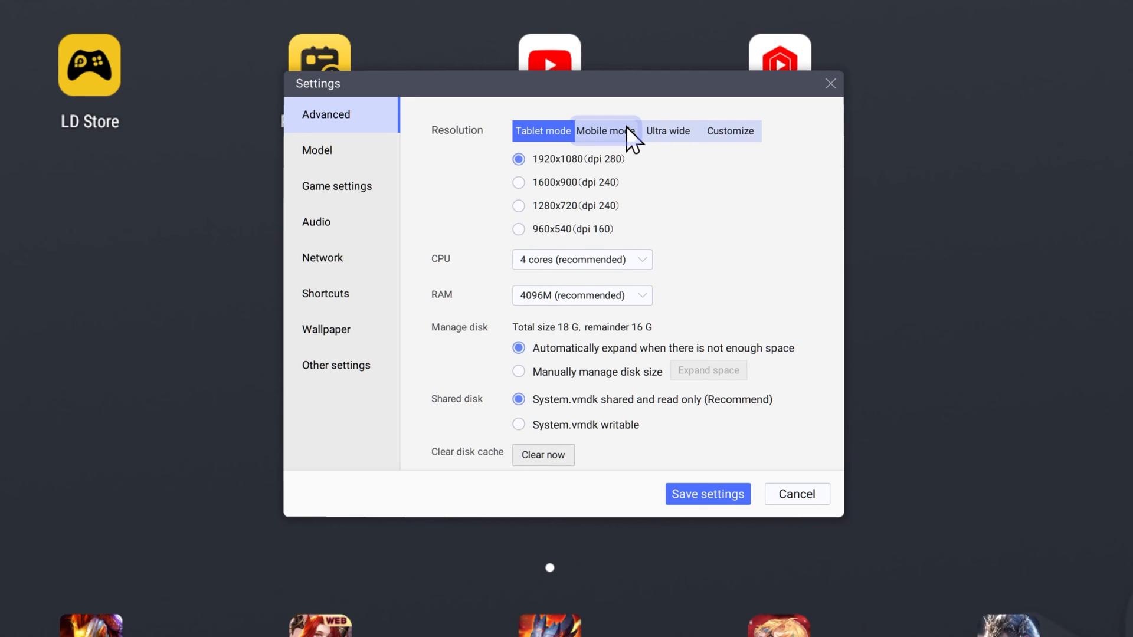
left_click(606, 131)
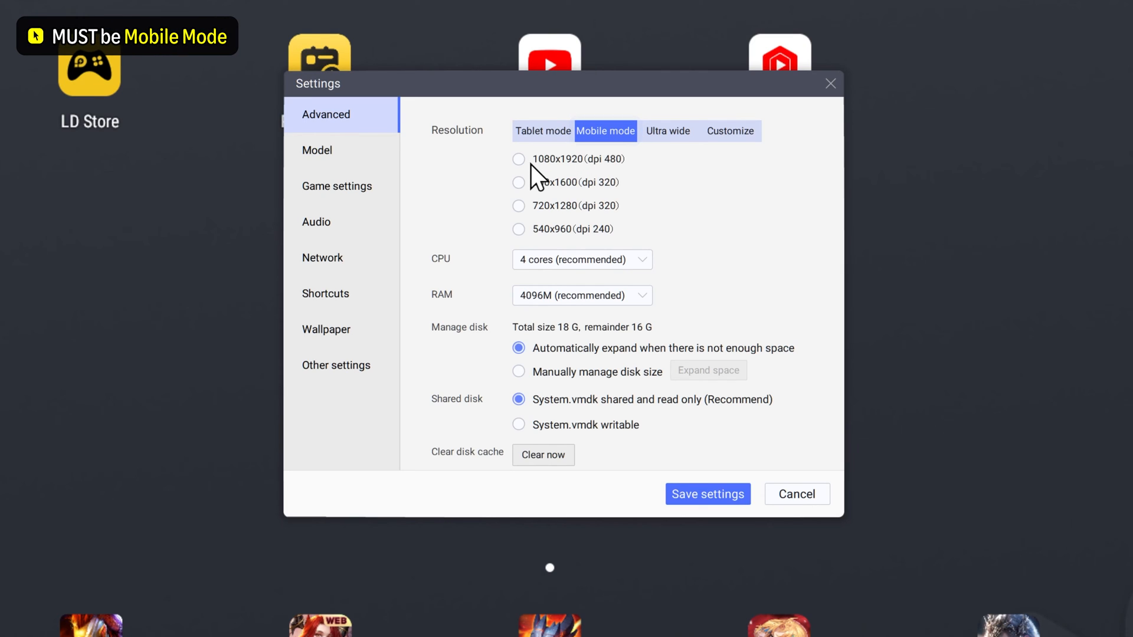
left_click(519, 159)
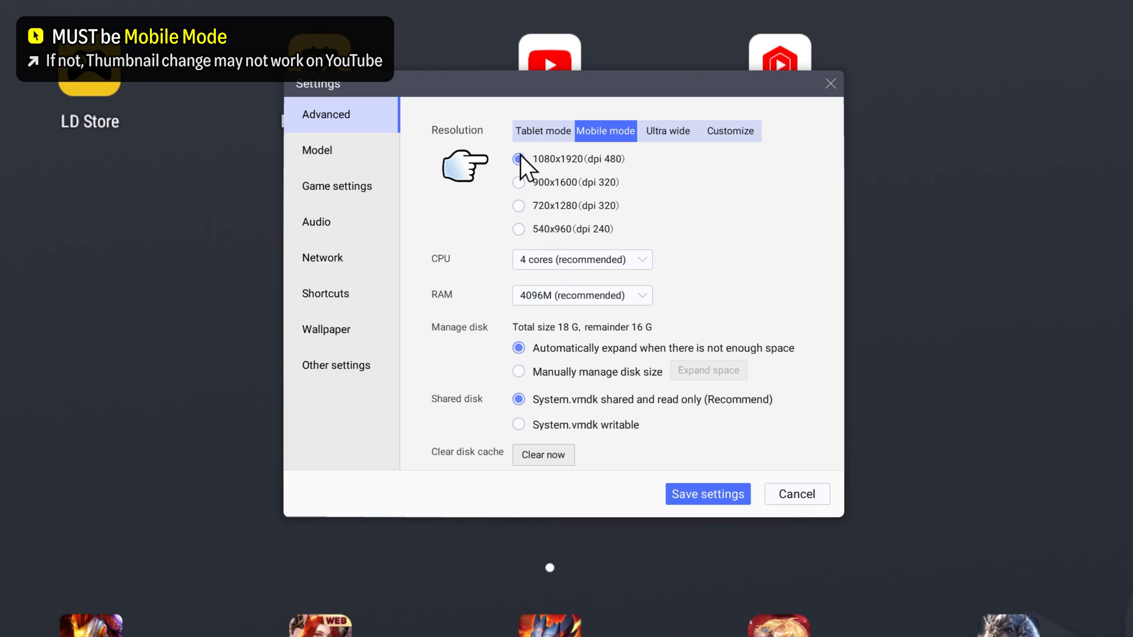
left_click(317, 150)
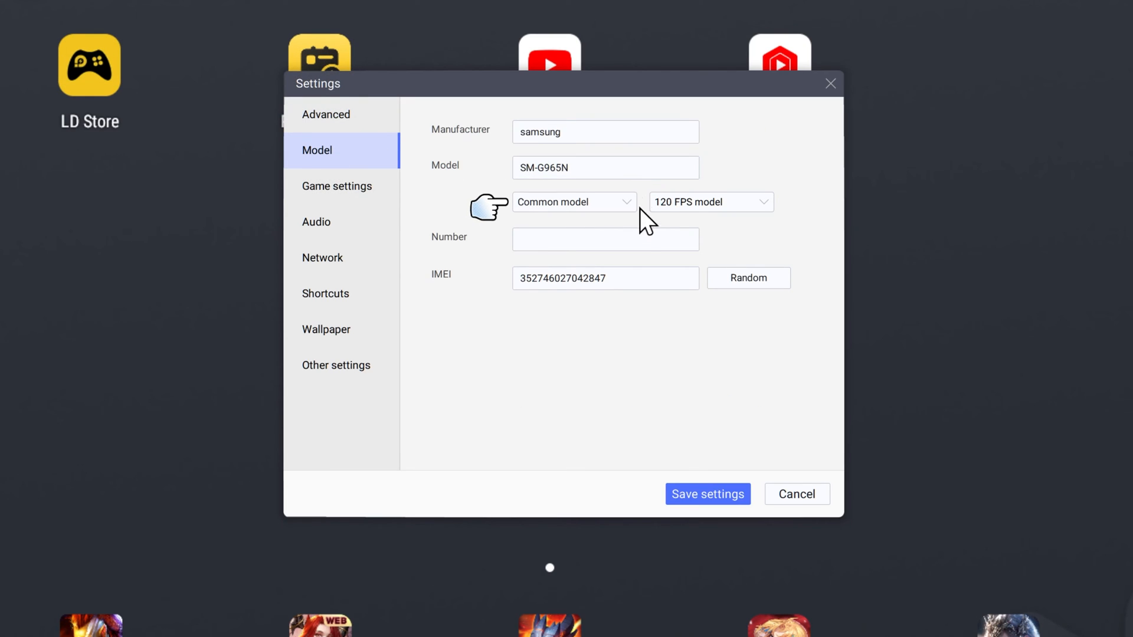
left_click(325, 114)
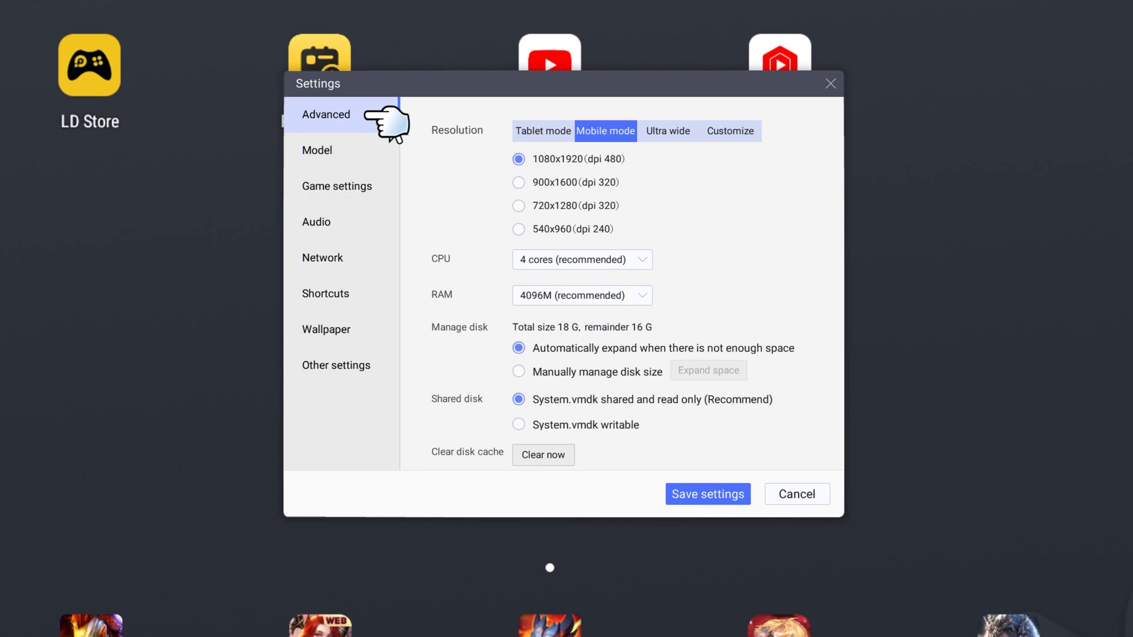
mouse_move(708, 495)
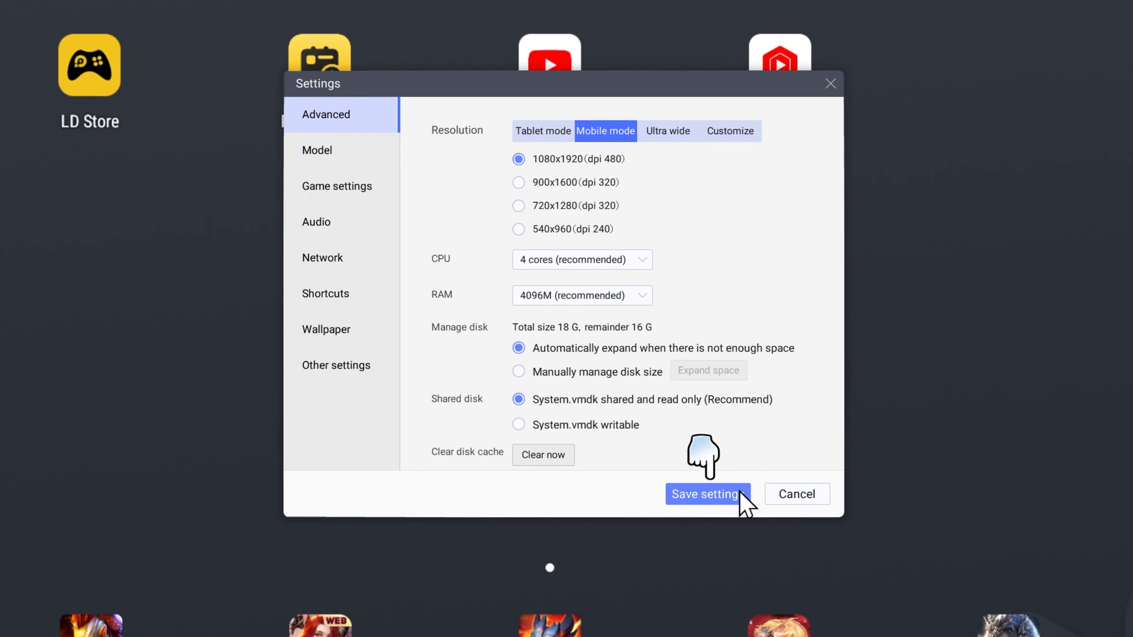
Save the changed settings and restart the emulator so the portrait resolution applies.
left_click(707, 494)
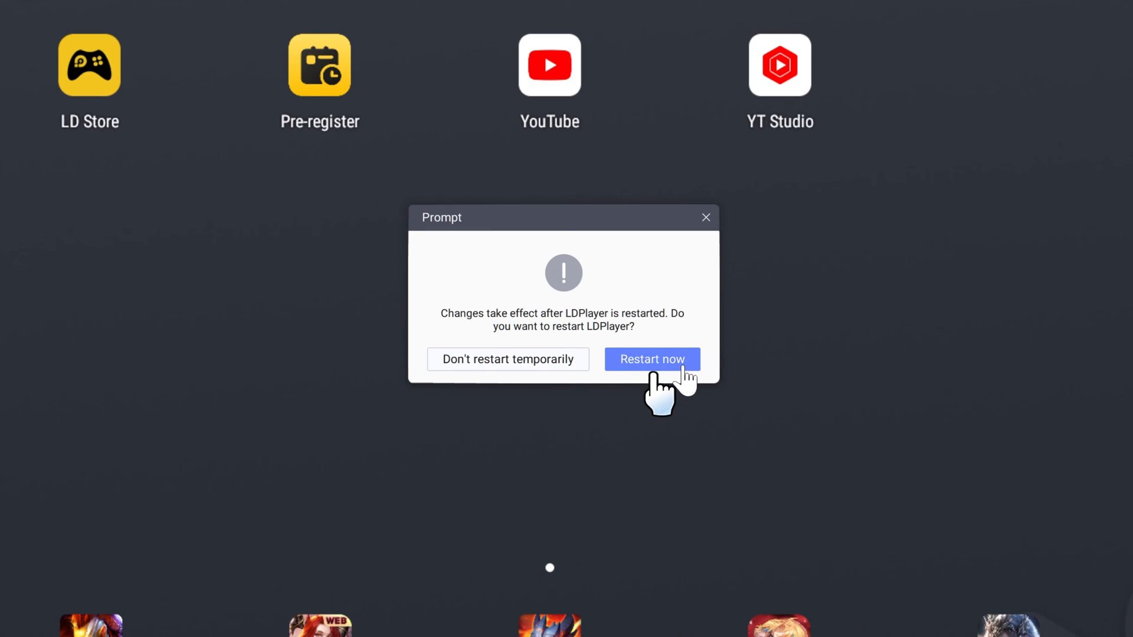
left_click(652, 359)
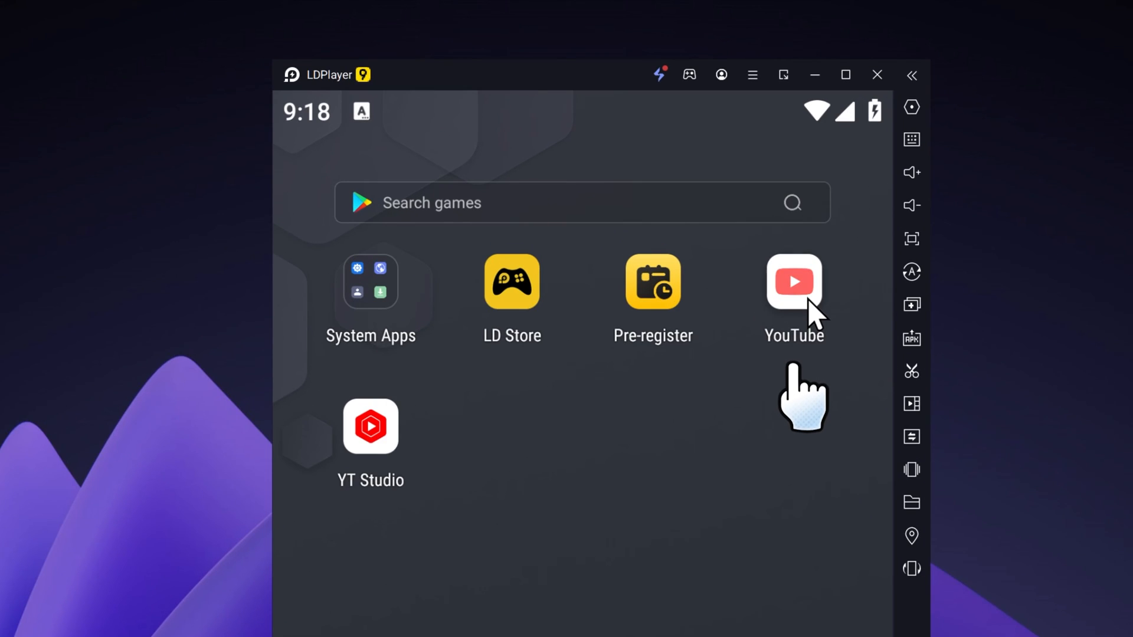
Create a new Short in YouTube from the gallery controller video trimmed to 9.1s and enter the editor.
left_click(793, 283)
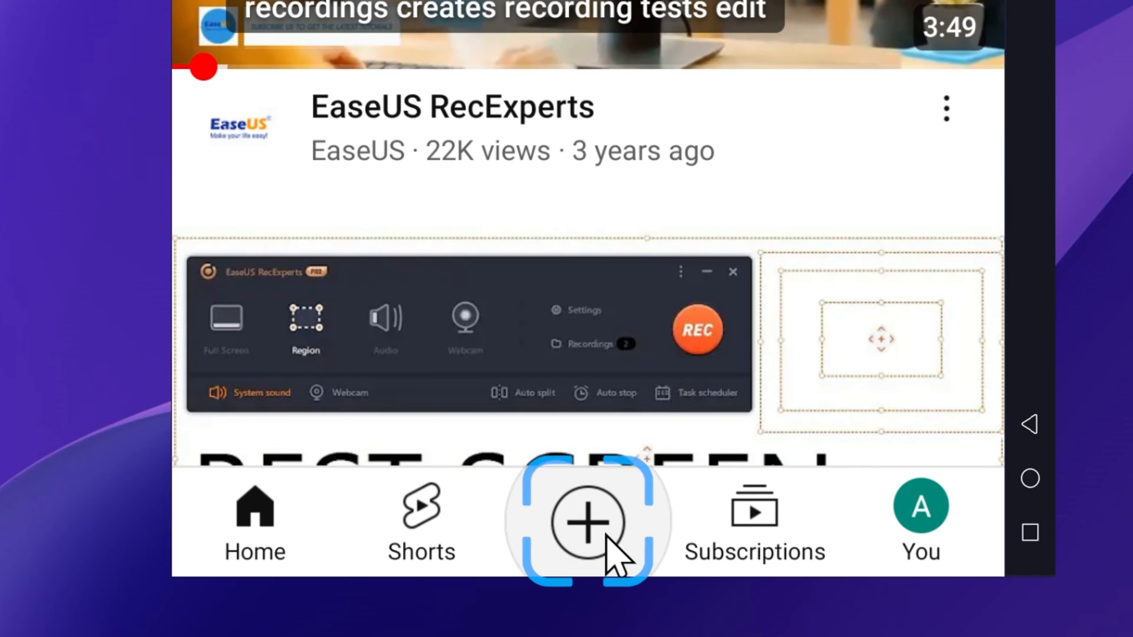
left_click(588, 521)
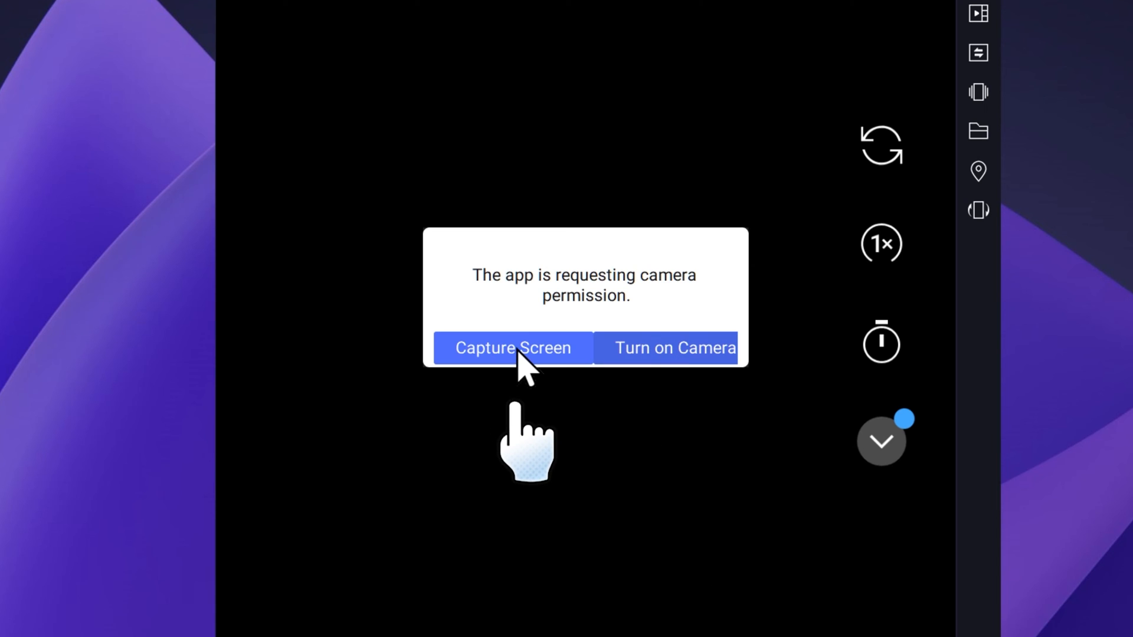
left_click(511, 347)
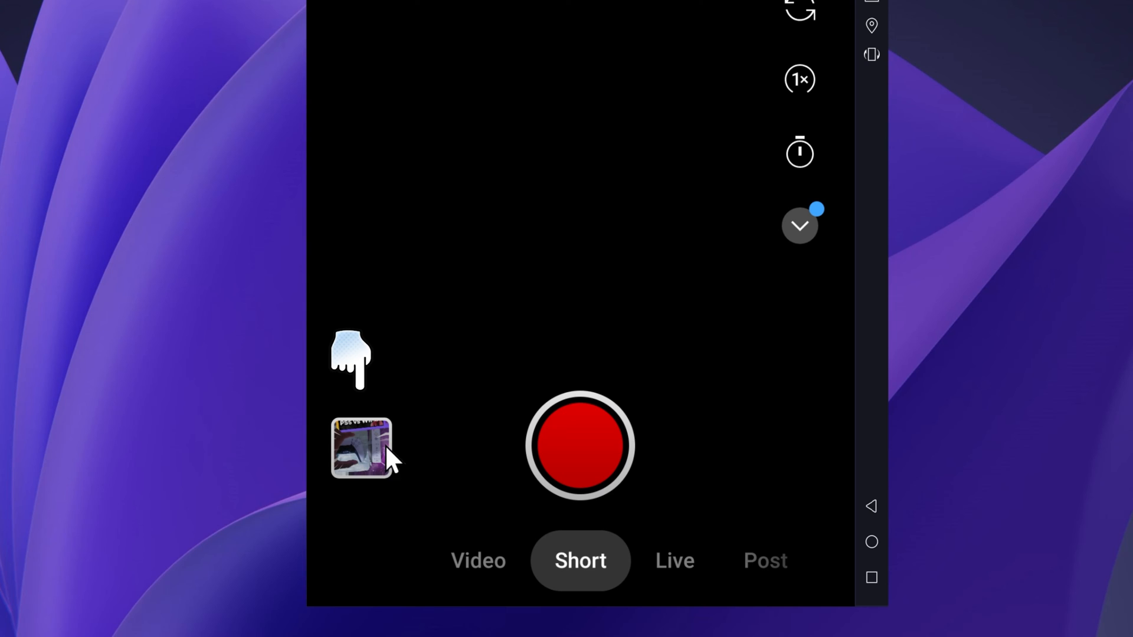
left_click(363, 446)
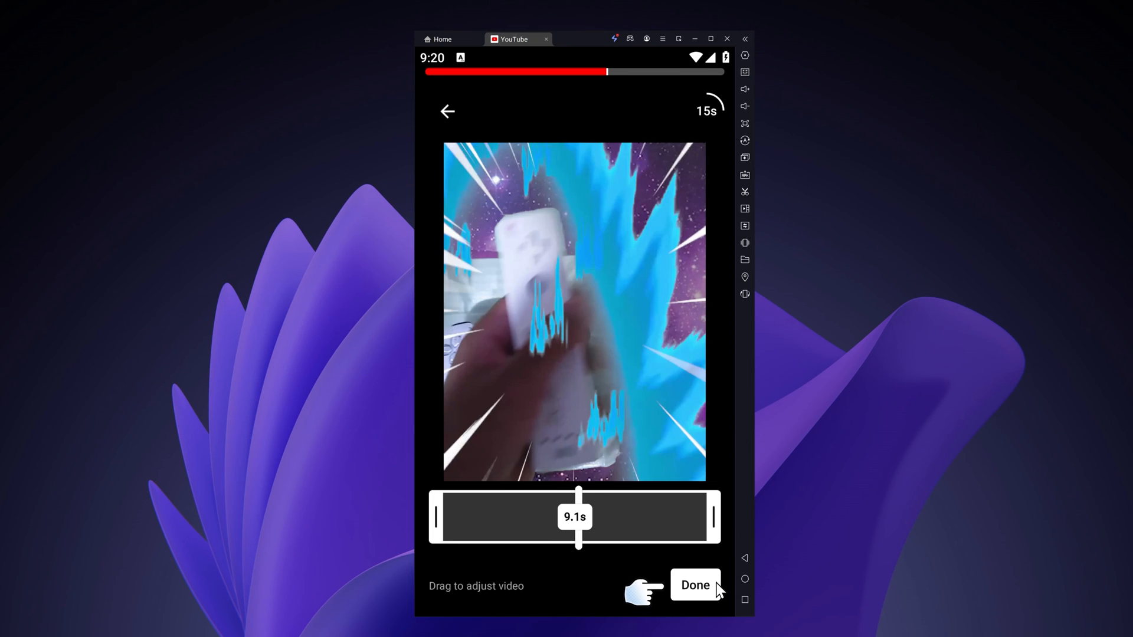
left_click(694, 585)
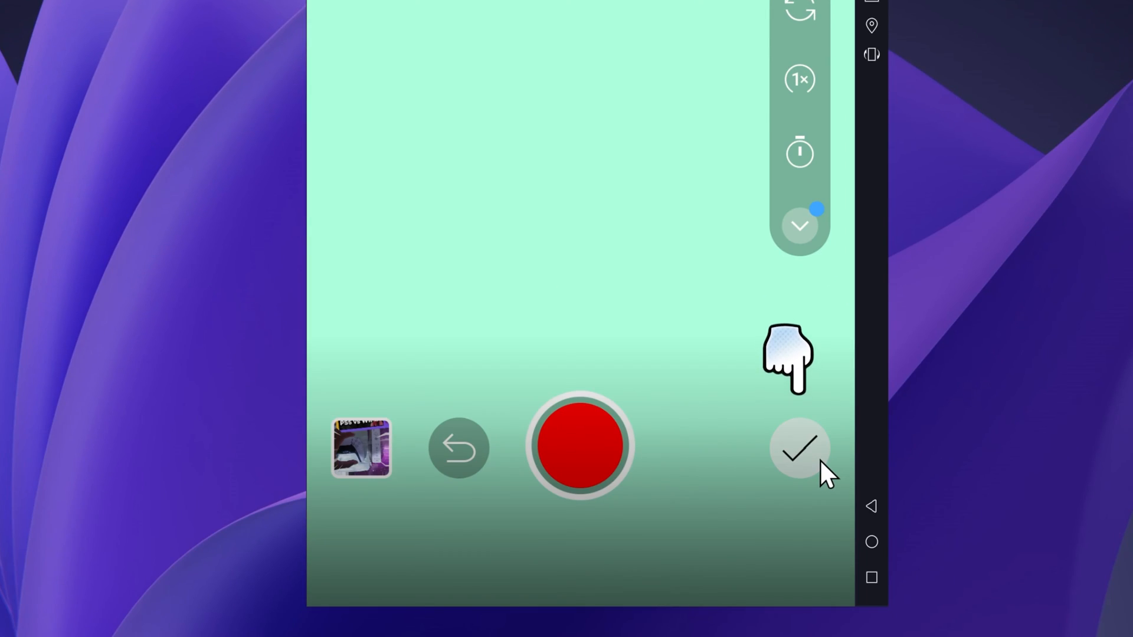
left_click(799, 448)
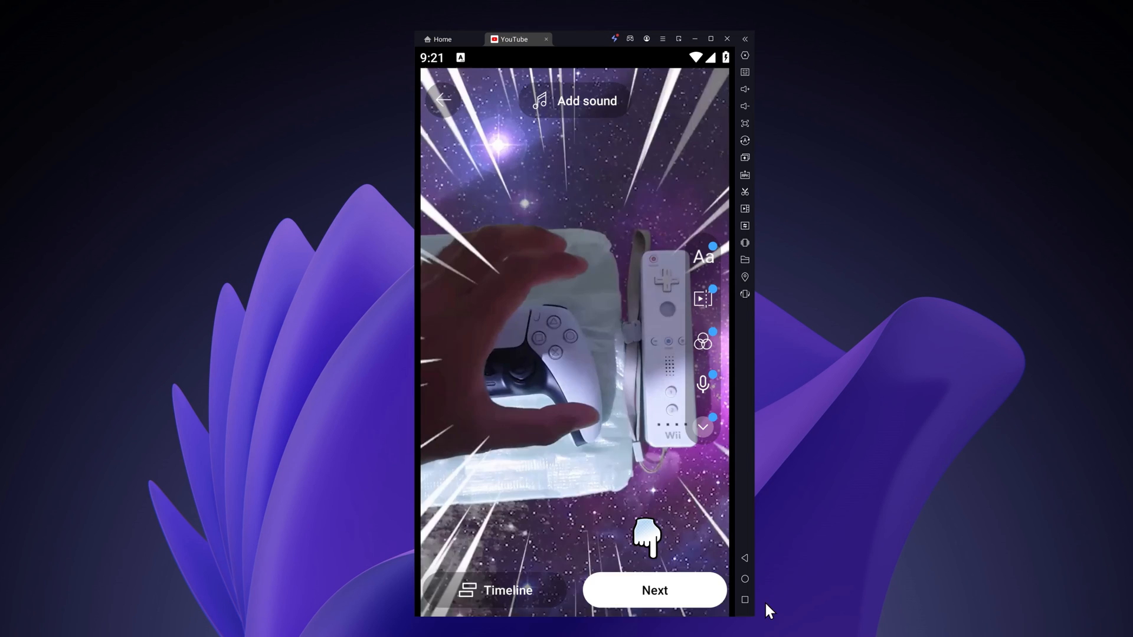
Choose the Wii remote frame with blue effects as the Short's thumbnail and return to Add details.
left_click(654, 590)
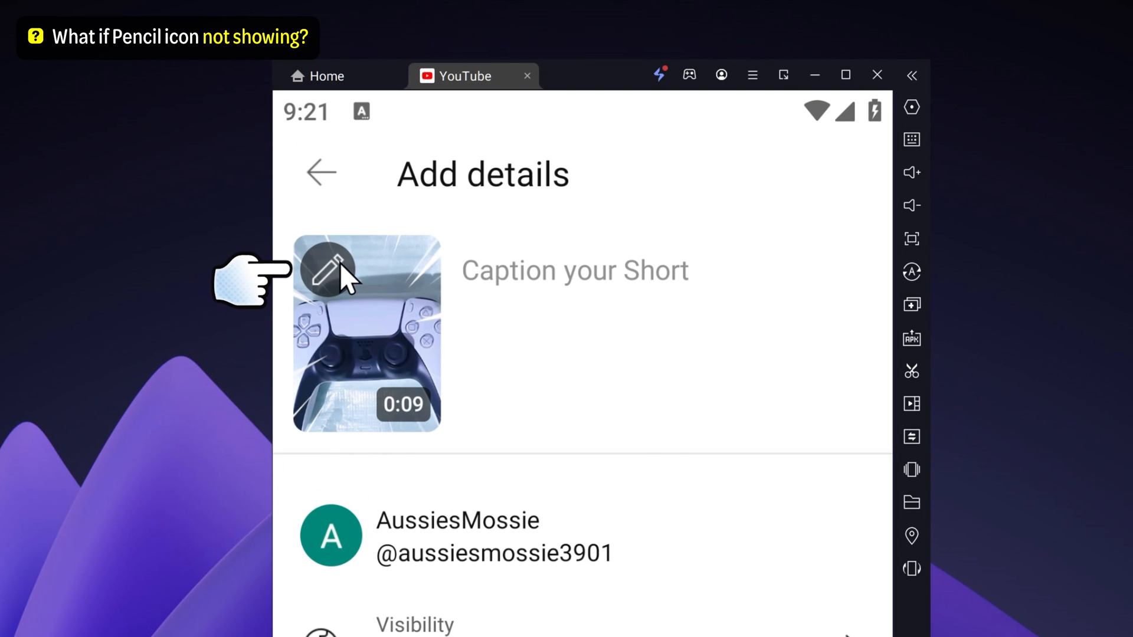
left_click(329, 272)
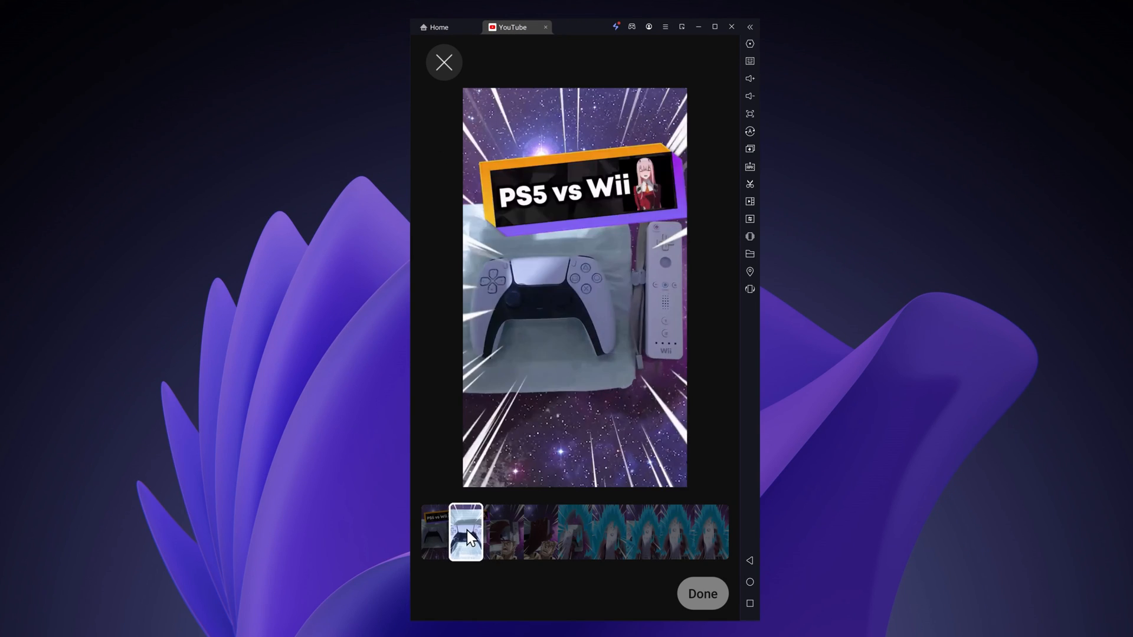
left_click(625, 532)
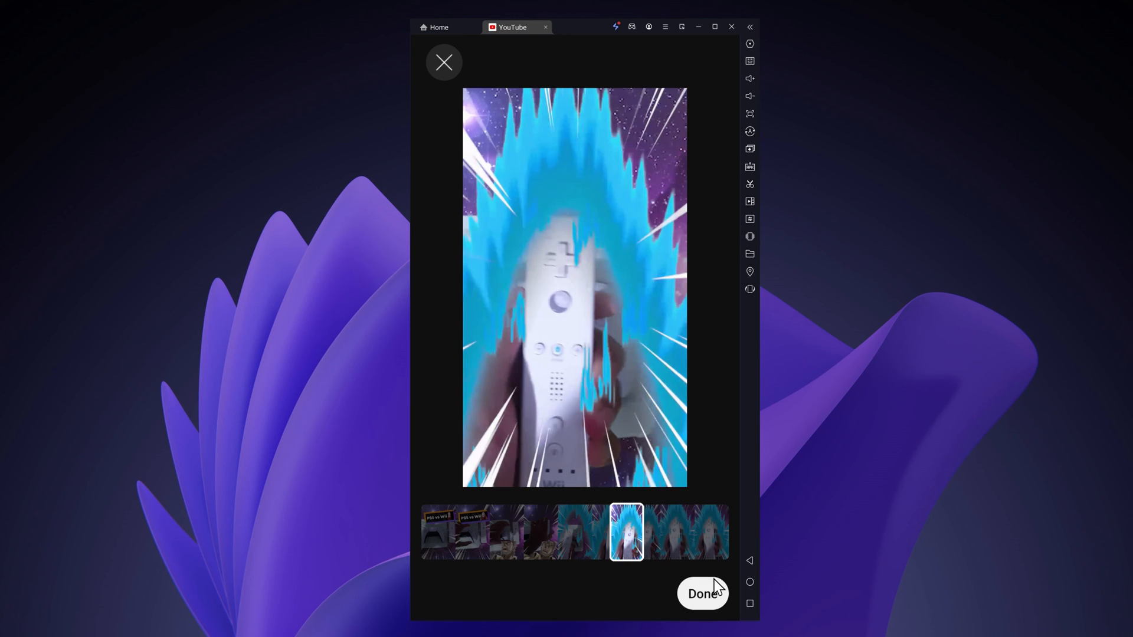
left_click(702, 594)
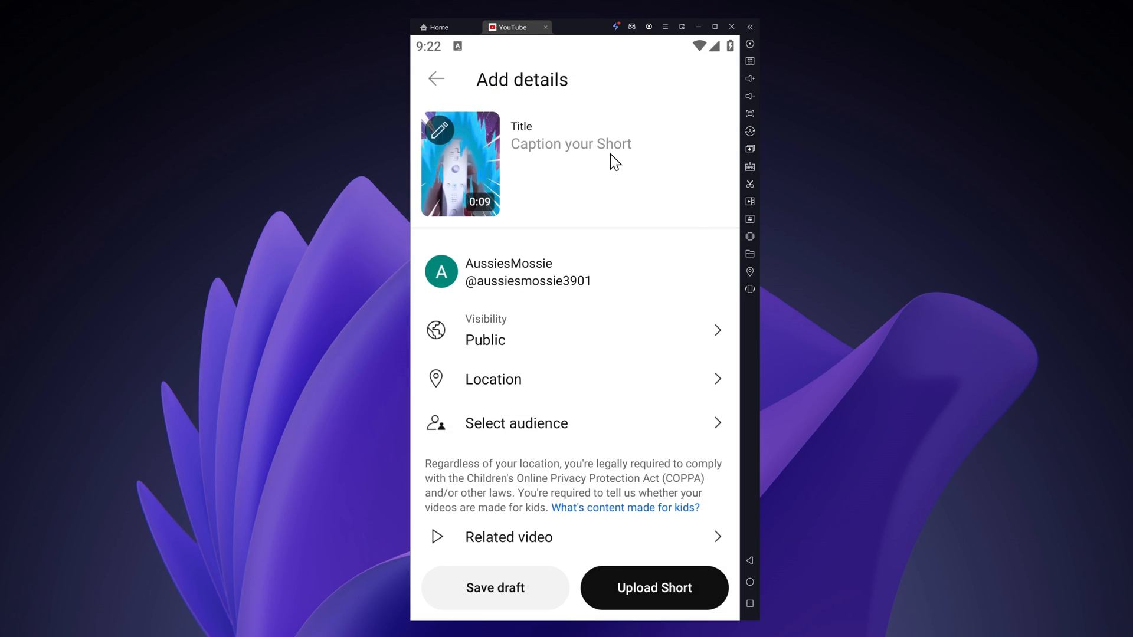
Caption the Short 'Wii is better than PS5'.
type("Wii is better than p")
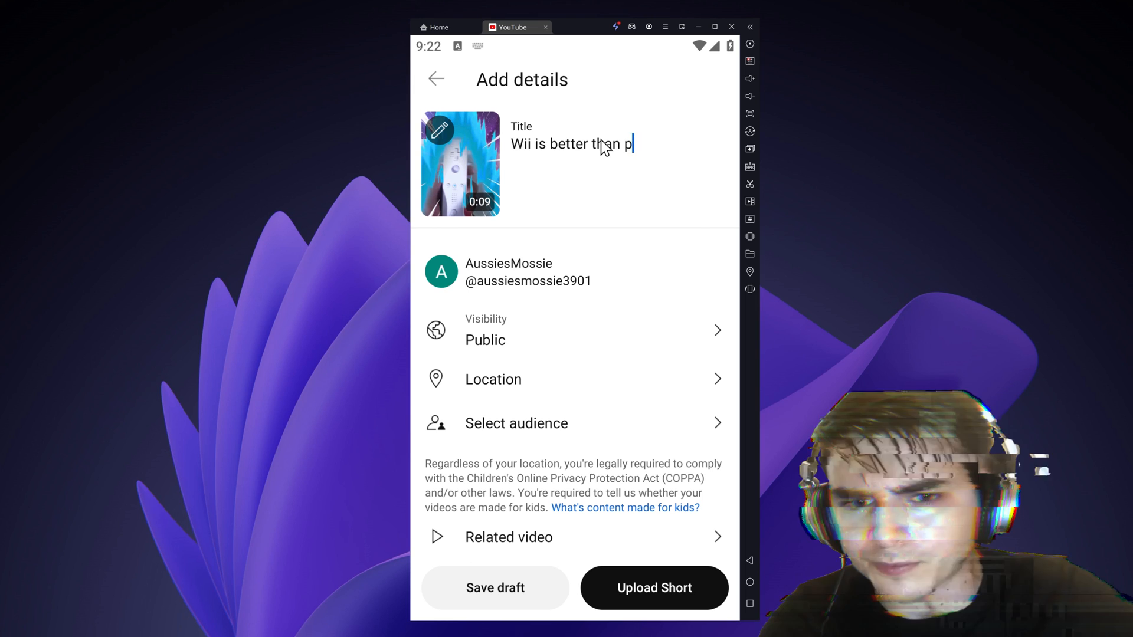
type("S5")
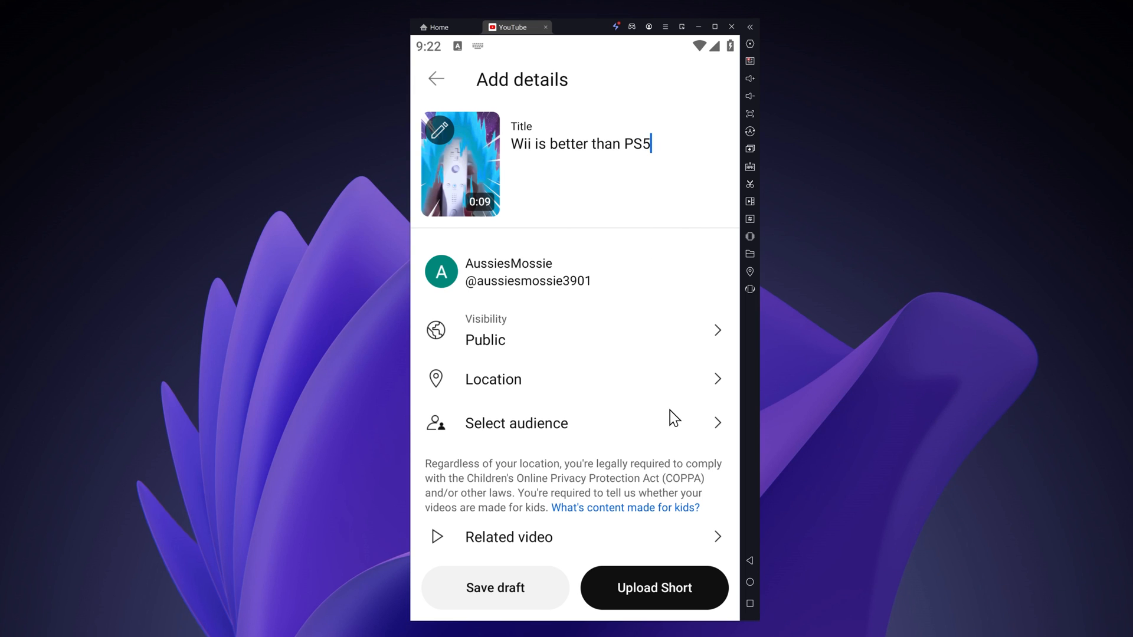